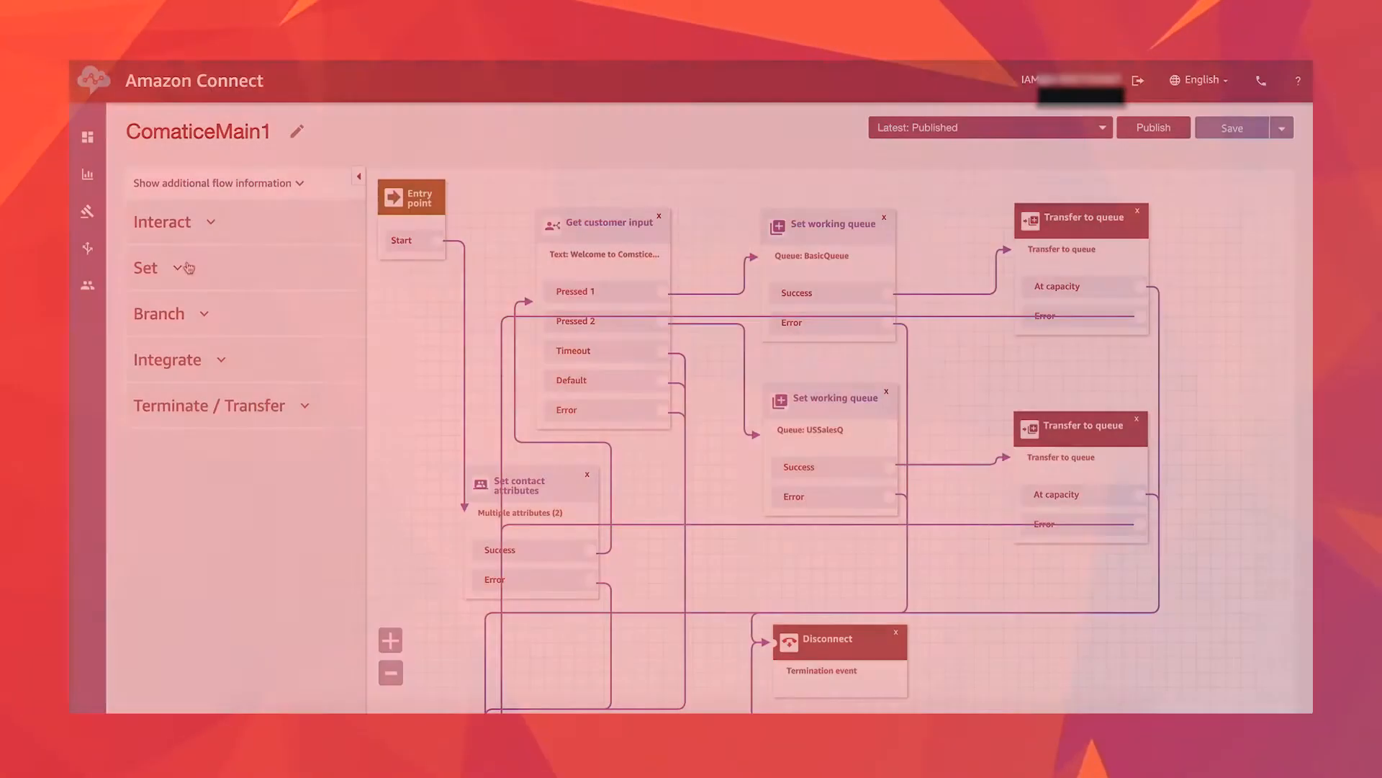
Browse the Interact flow blocks, then log in as Agent6 and go Ready
click(162, 221)
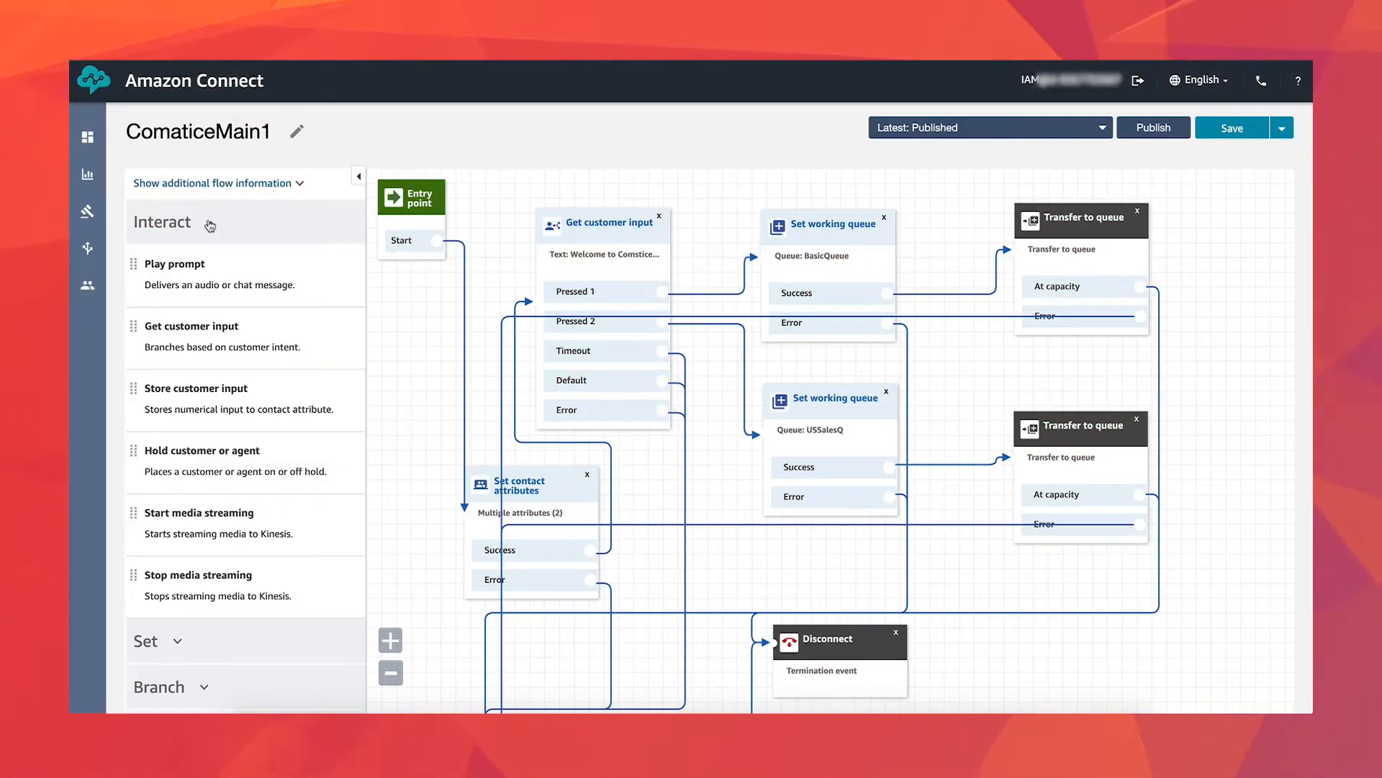
click(161, 223)
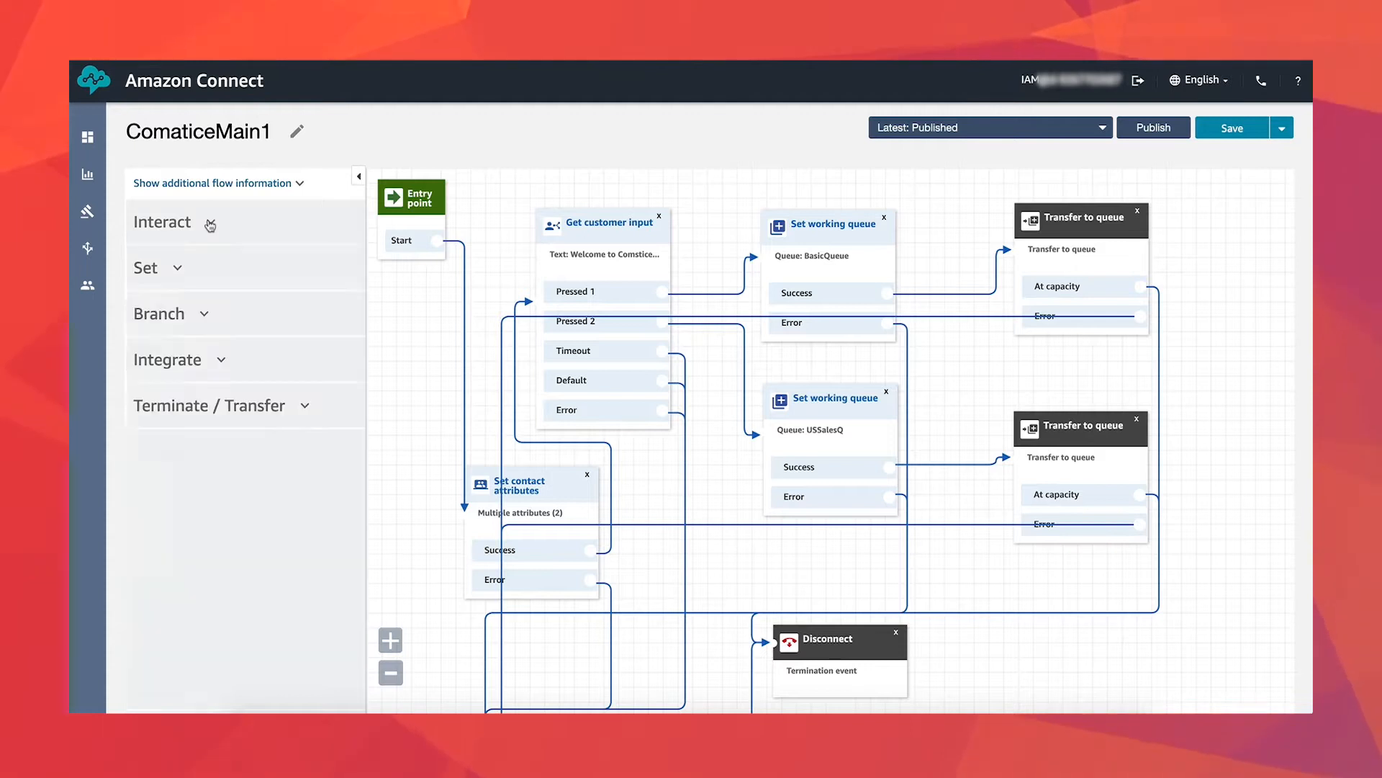
click(146, 267)
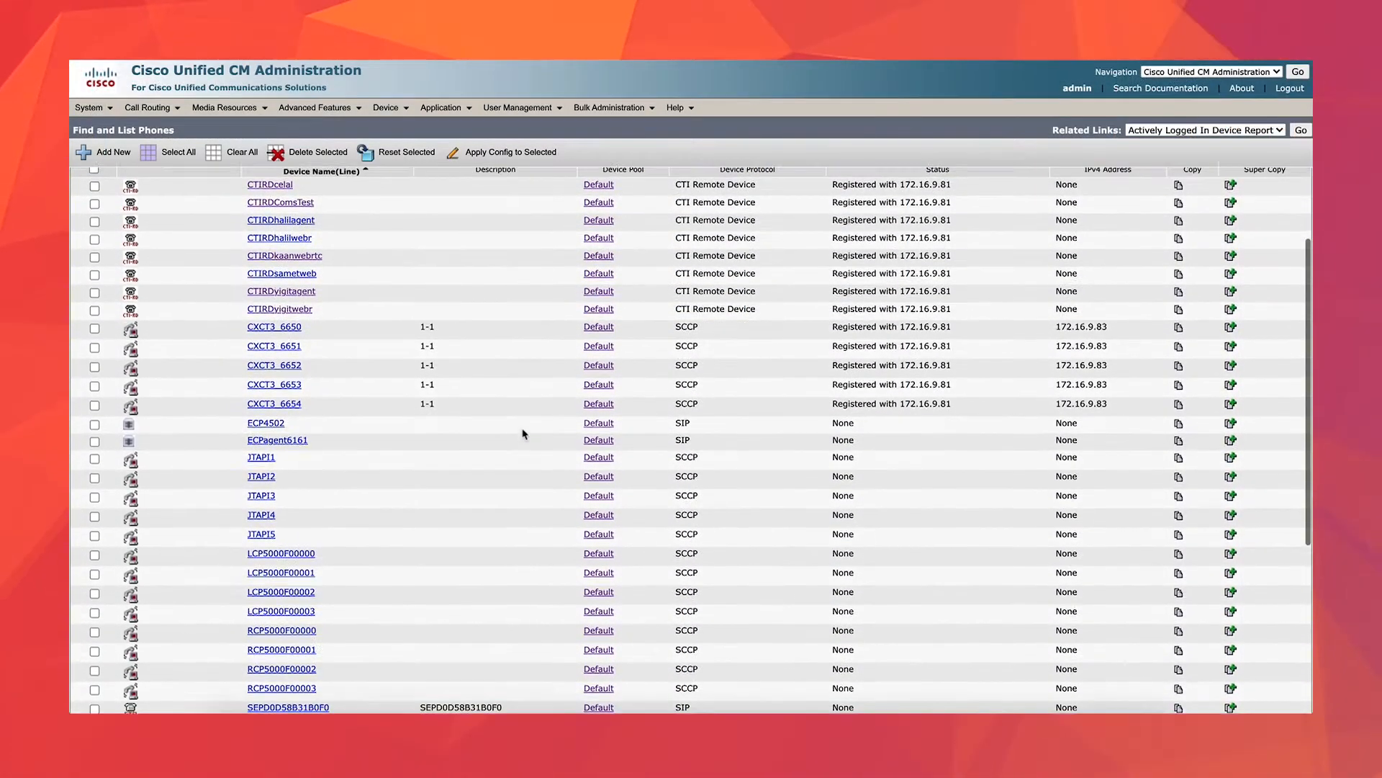
scroll(down, 3)
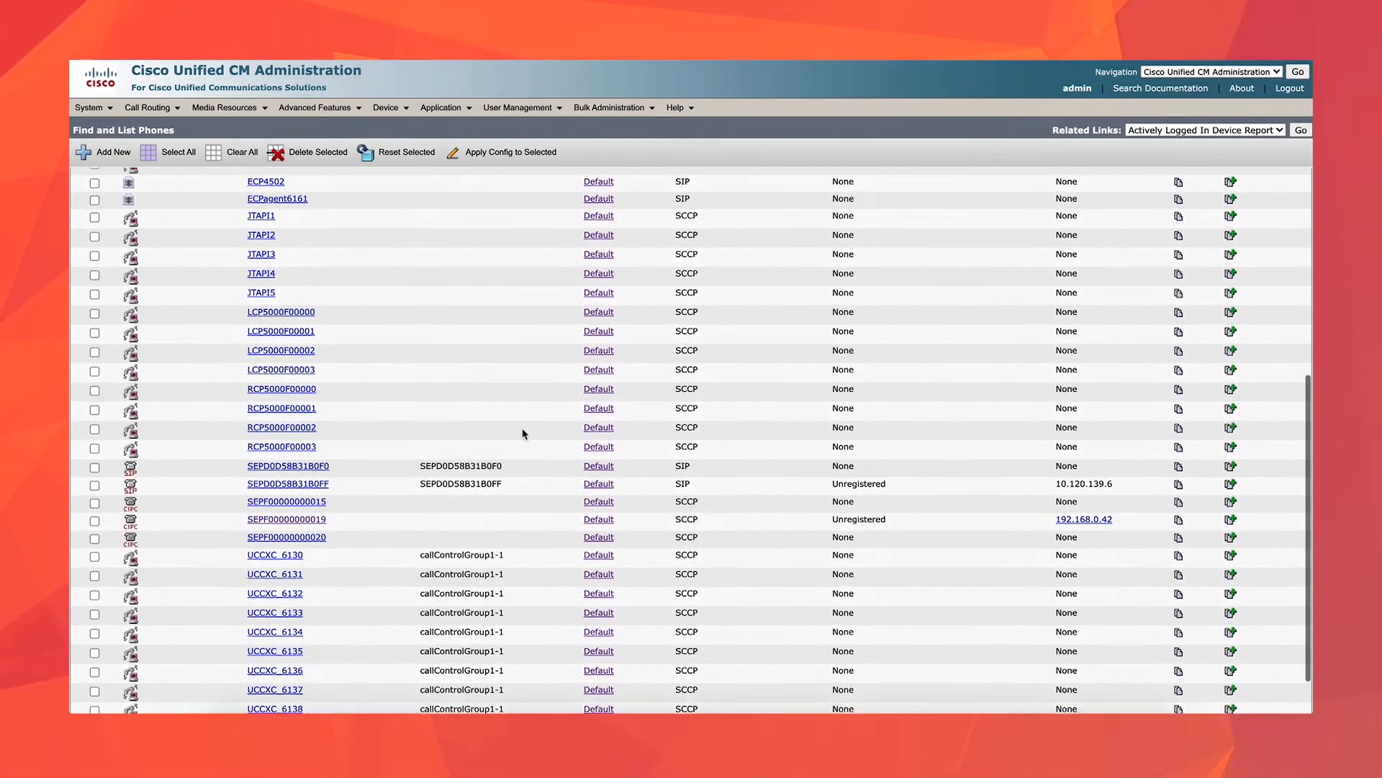
scroll(down, 3)
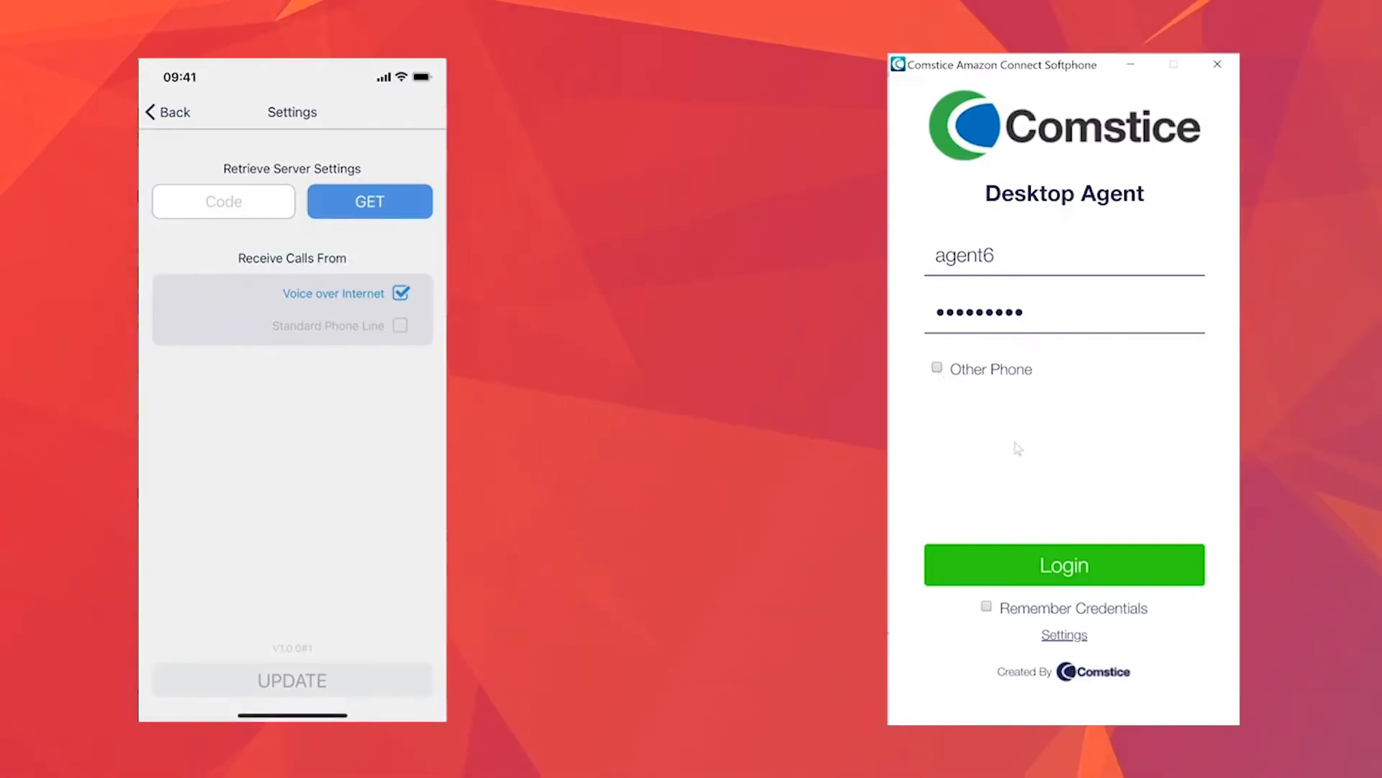
click(1062, 566)
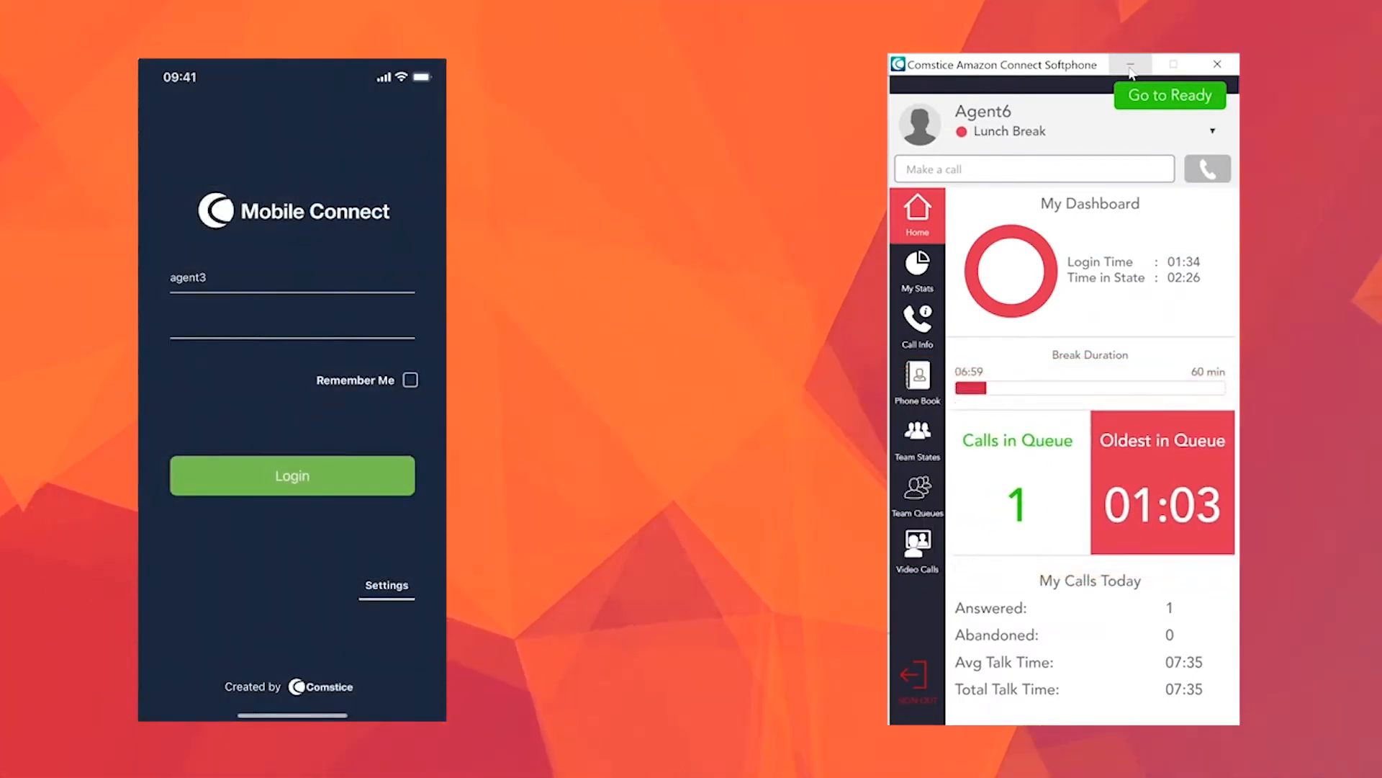
click(291, 475)
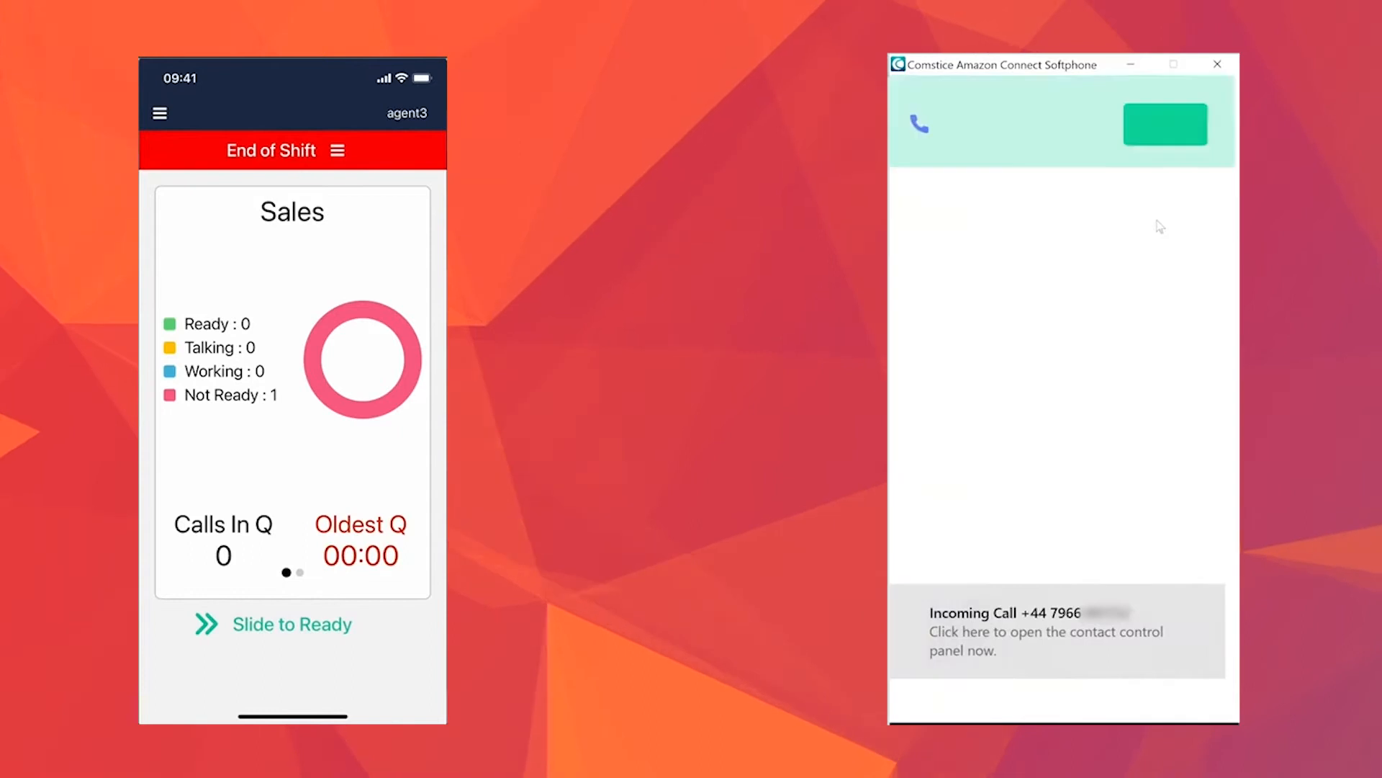
Answer the incoming call and start a consult transfer to a quick-connect agent
click(1164, 123)
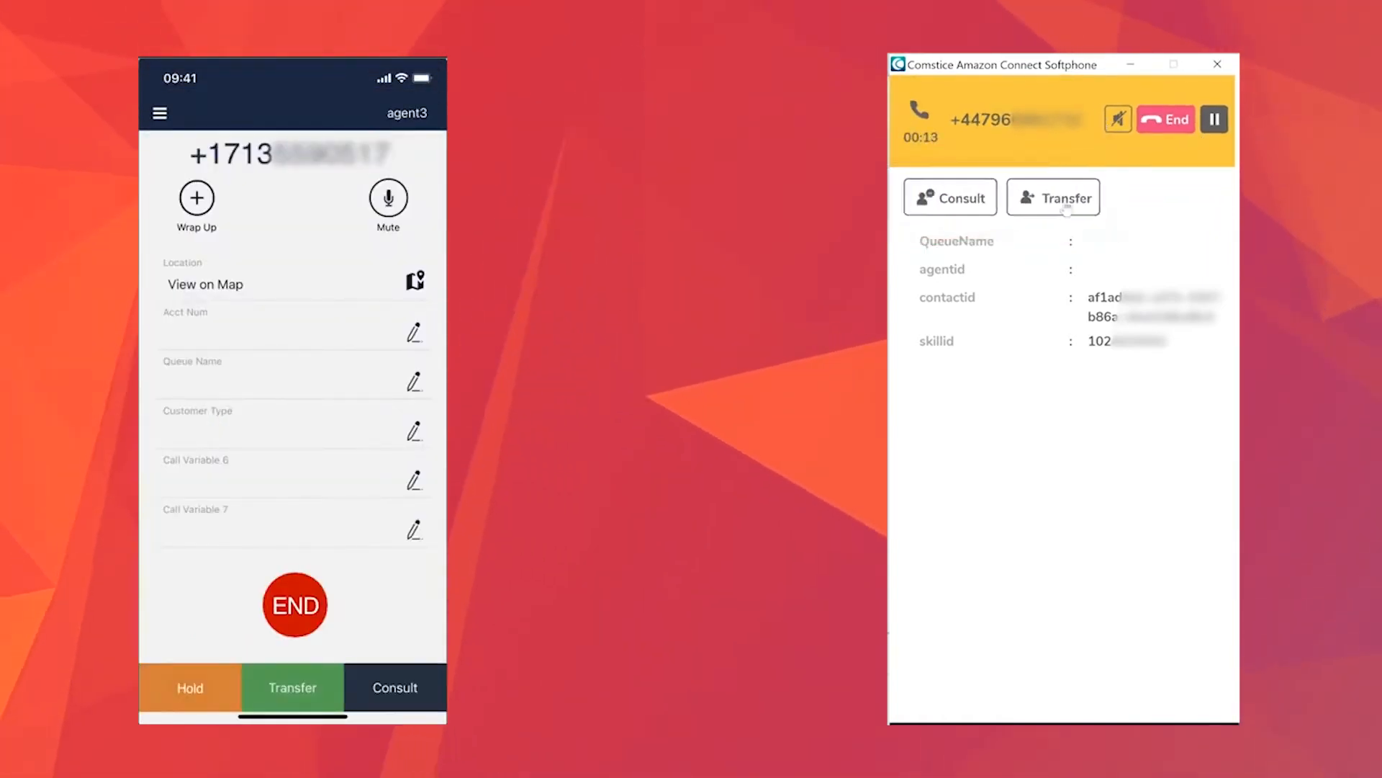
click(1052, 196)
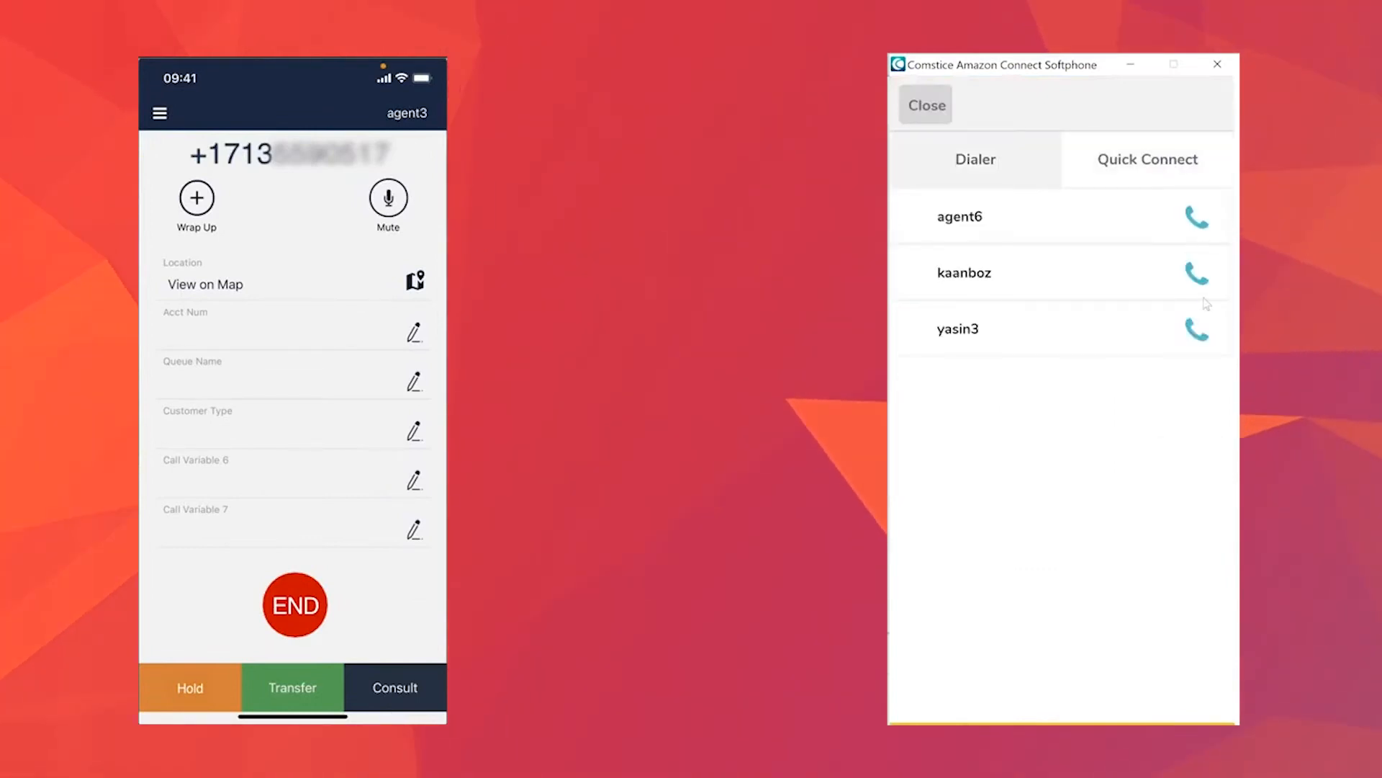
click(1197, 271)
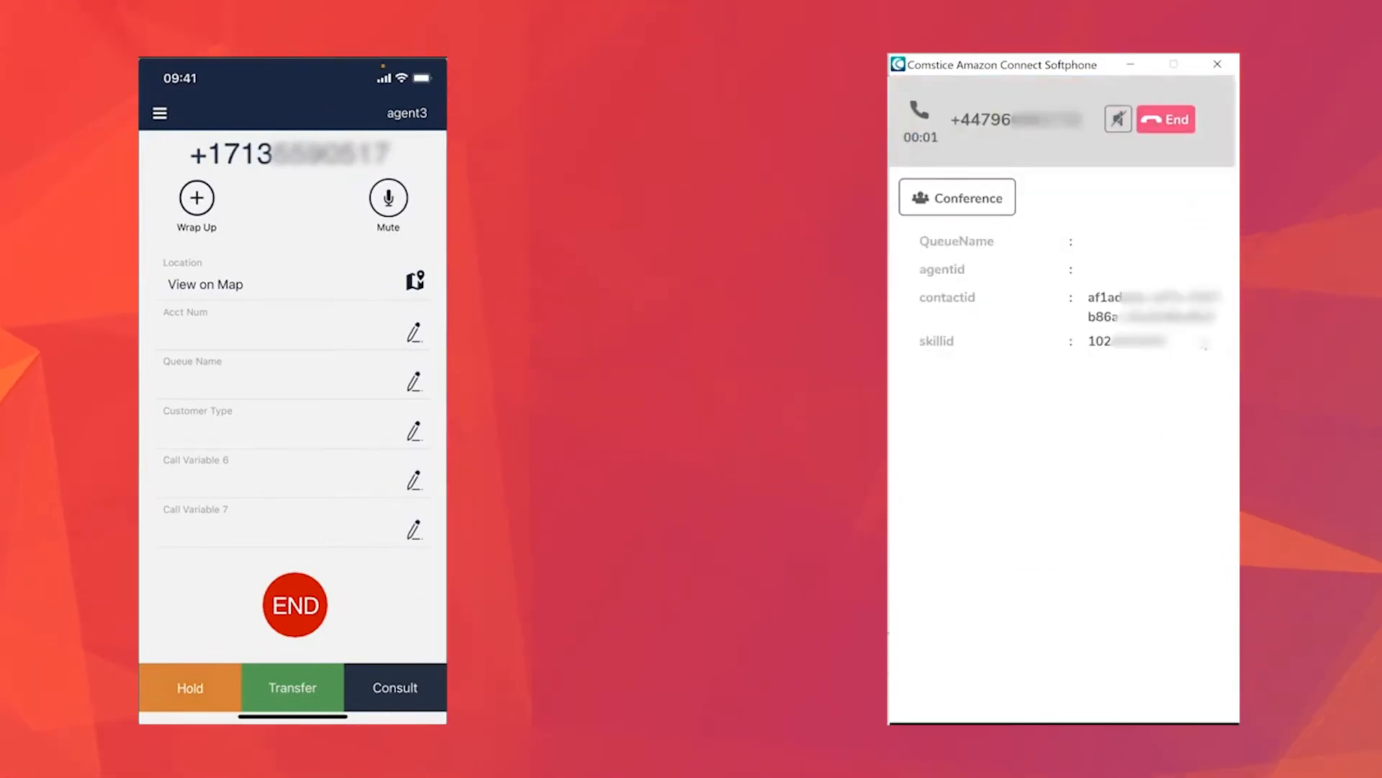
click(956, 197)
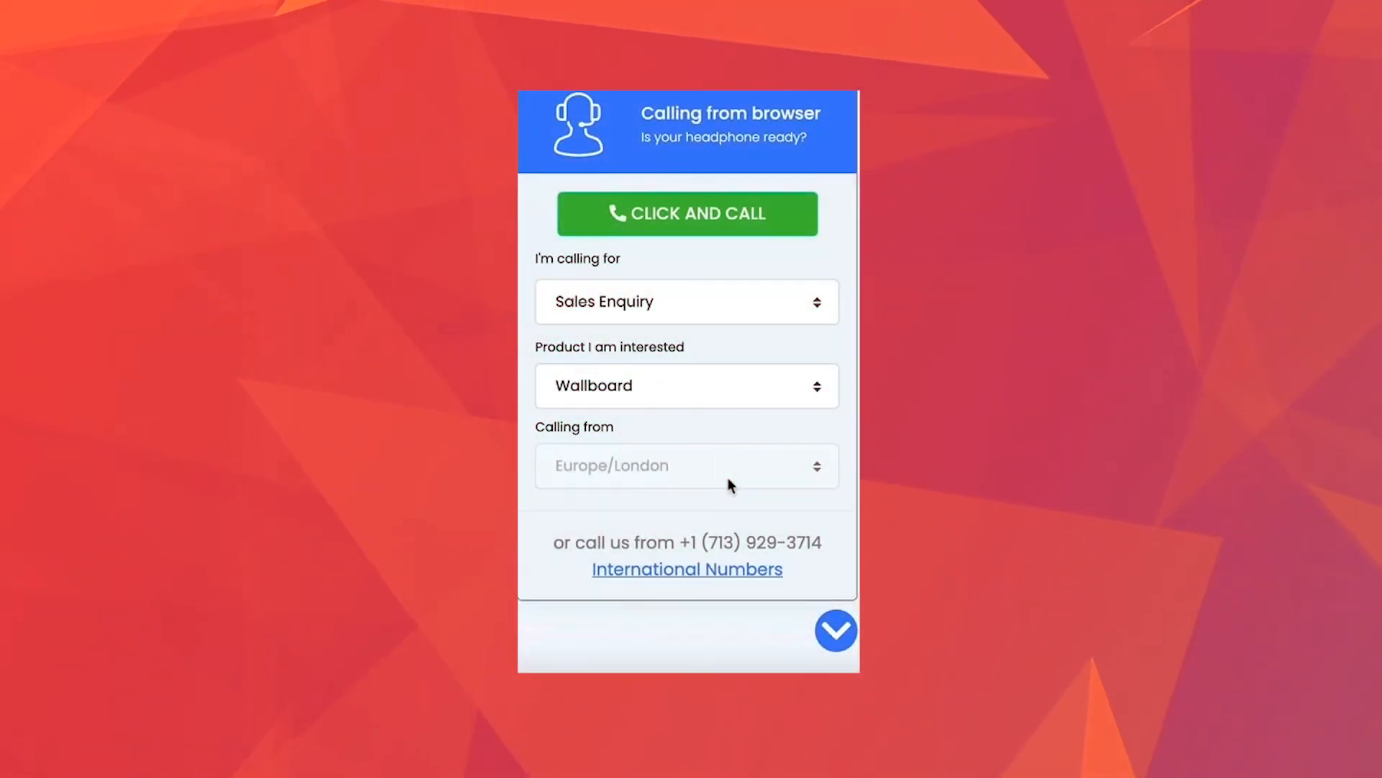
Launch the Sales Enquiry Wallboard browser call and record a sound-check clip
click(686, 385)
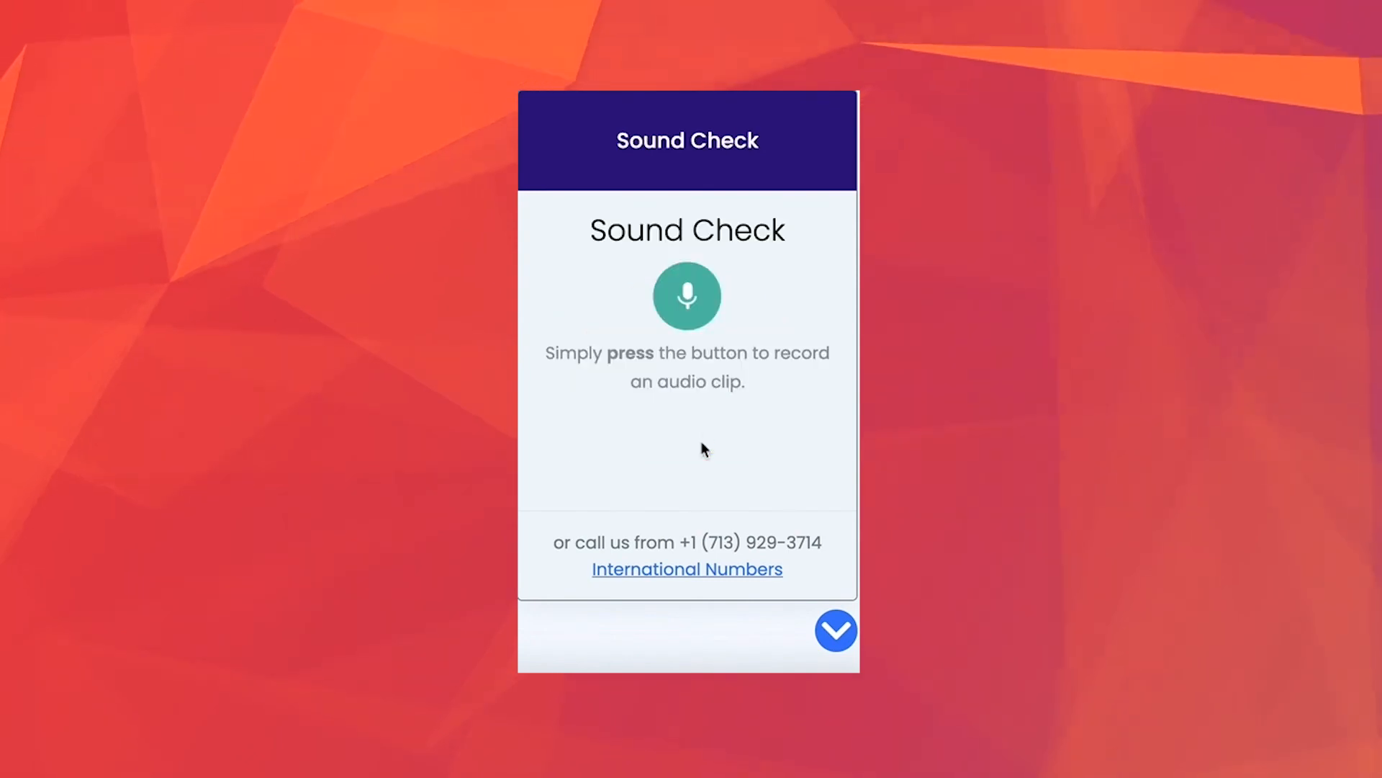
click(687, 295)
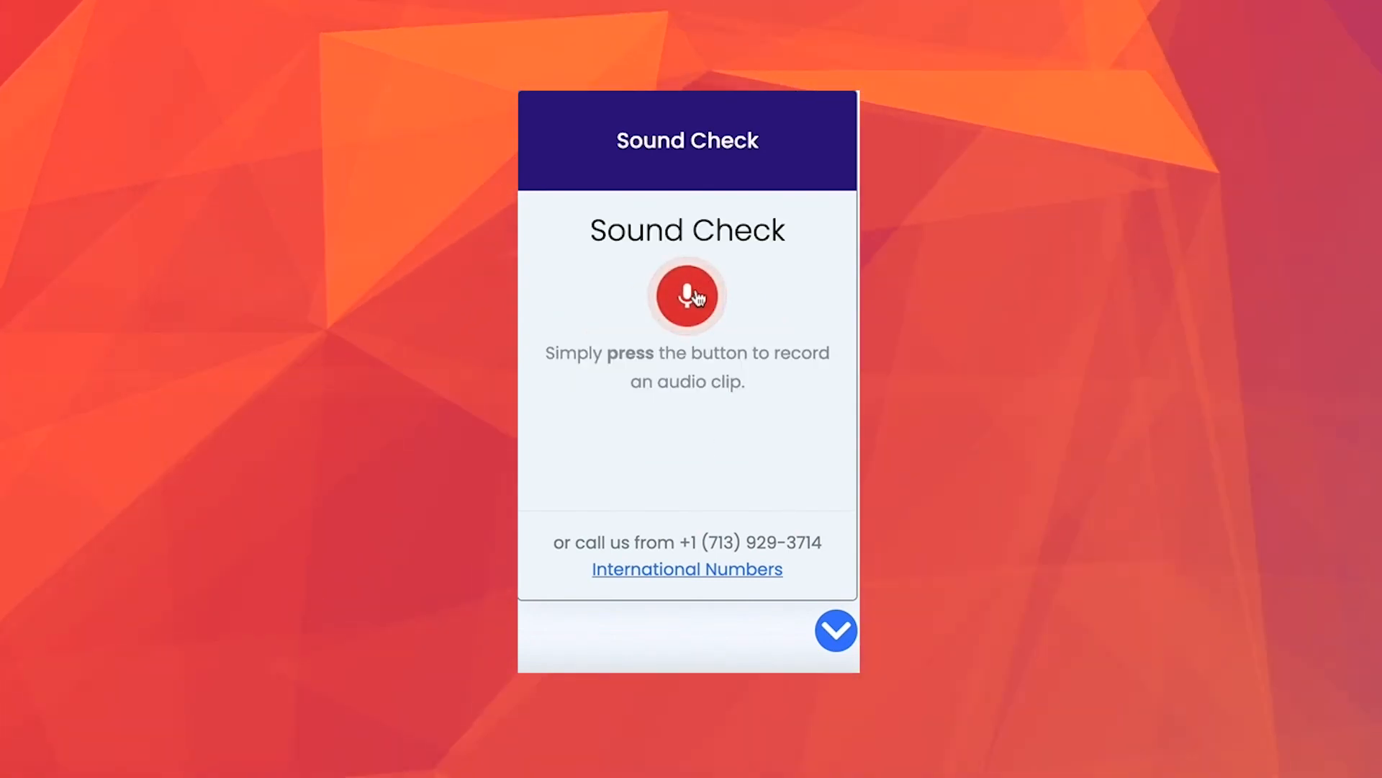